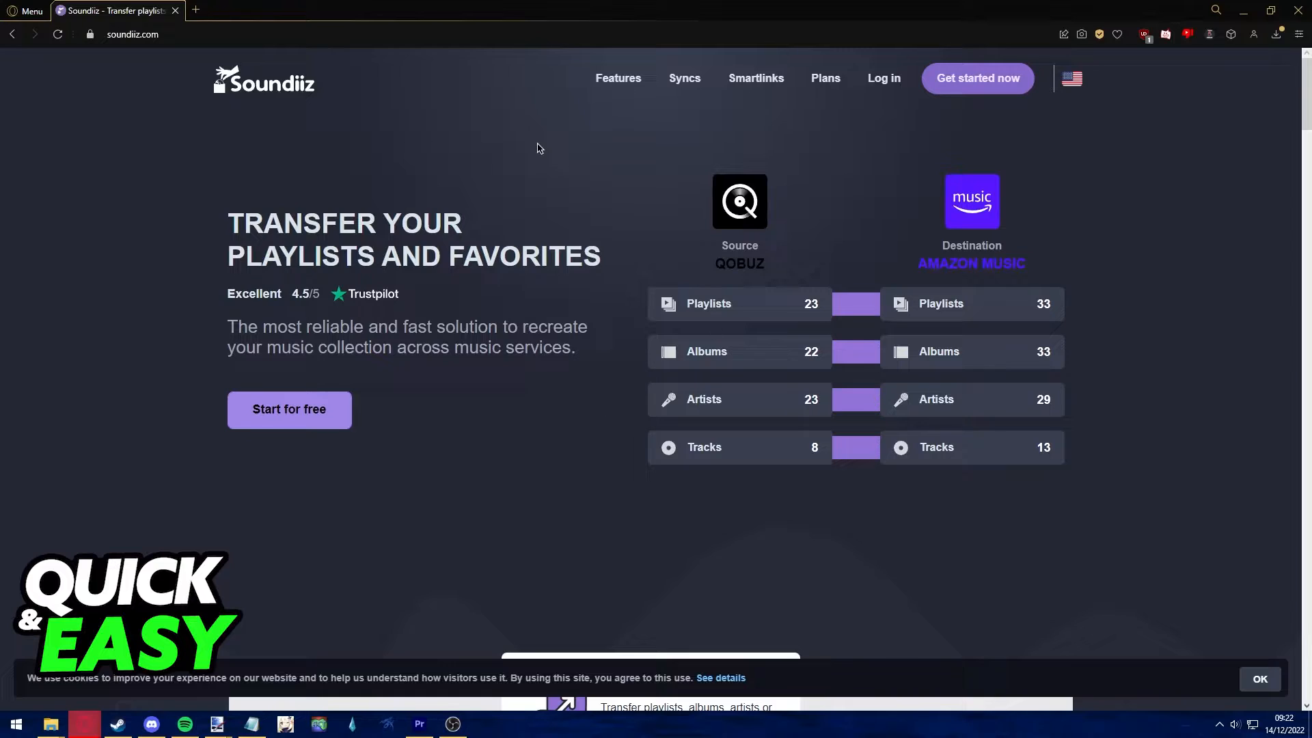
- Go to the Soundiiz sign-in page from the homepage via 'Log in'
{"action": "left_click", "coordinate": [883, 78]}
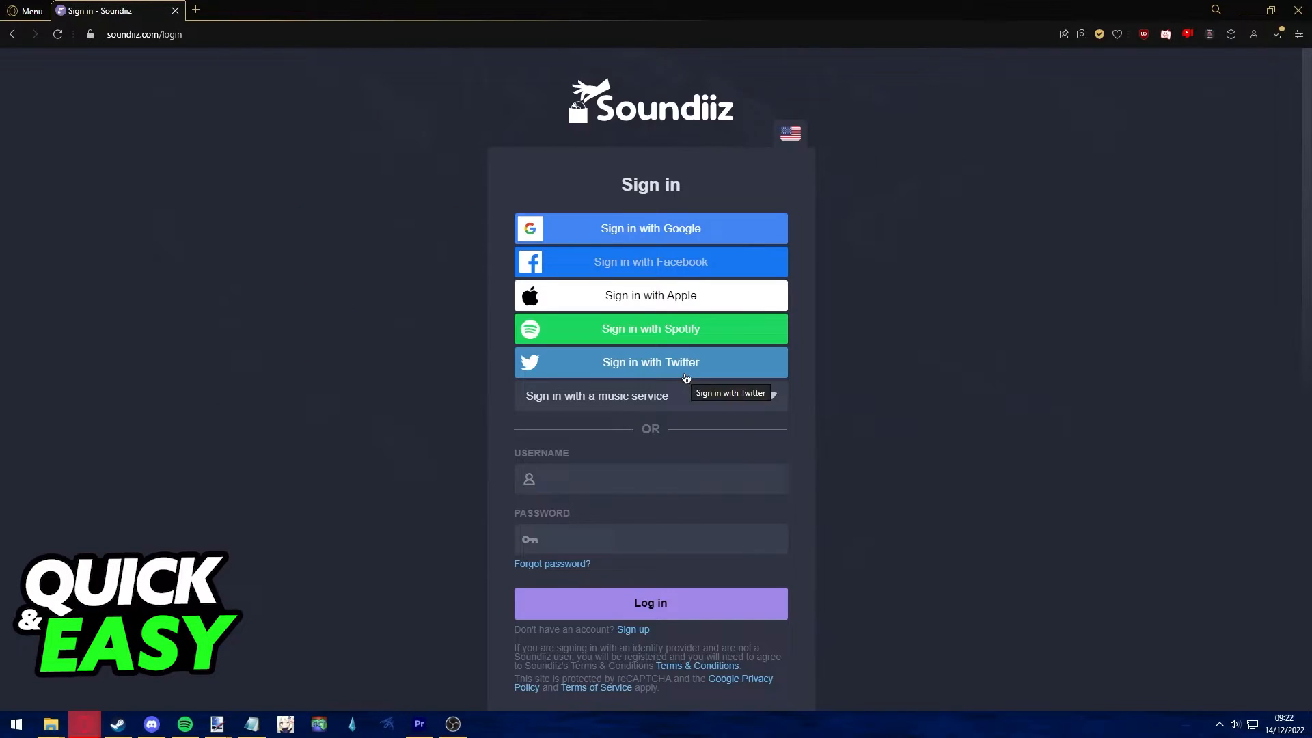
{"action": "mouse_move", "coordinate": [1005, 284]}
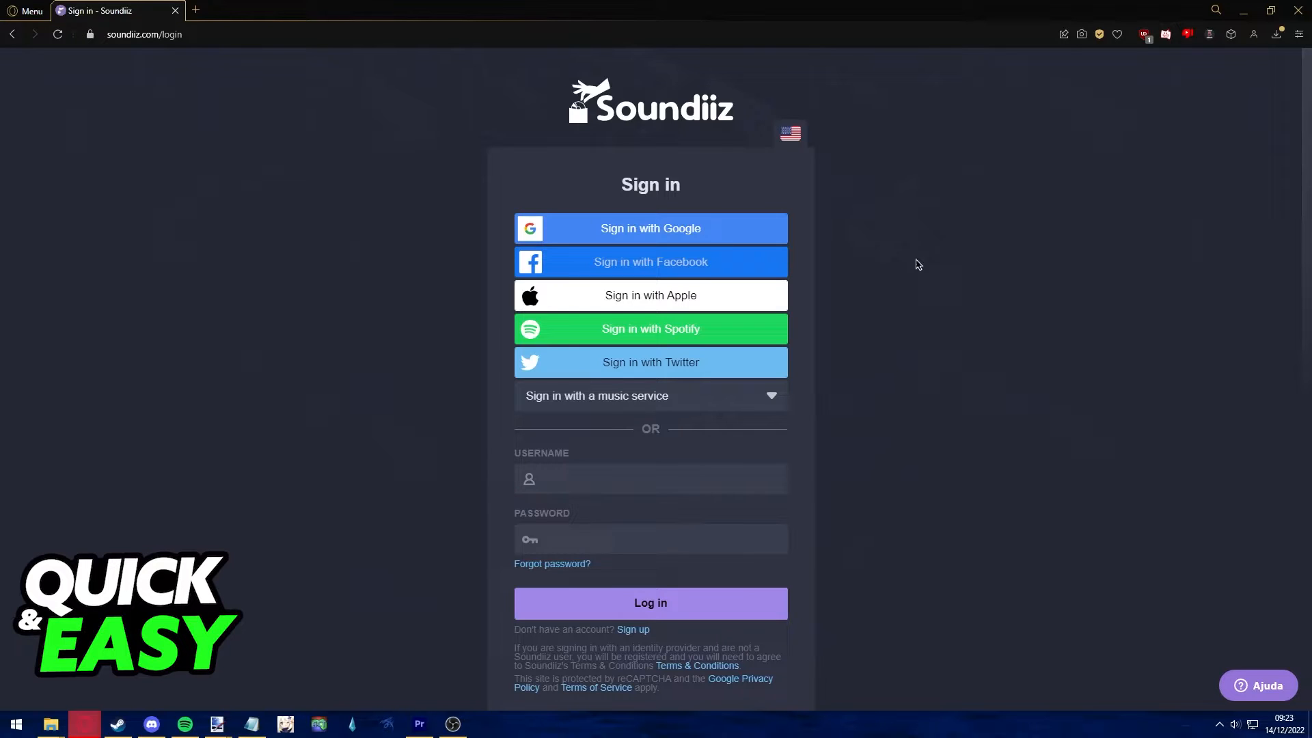
{"action": "mouse_move", "coordinate": [674, 119]}
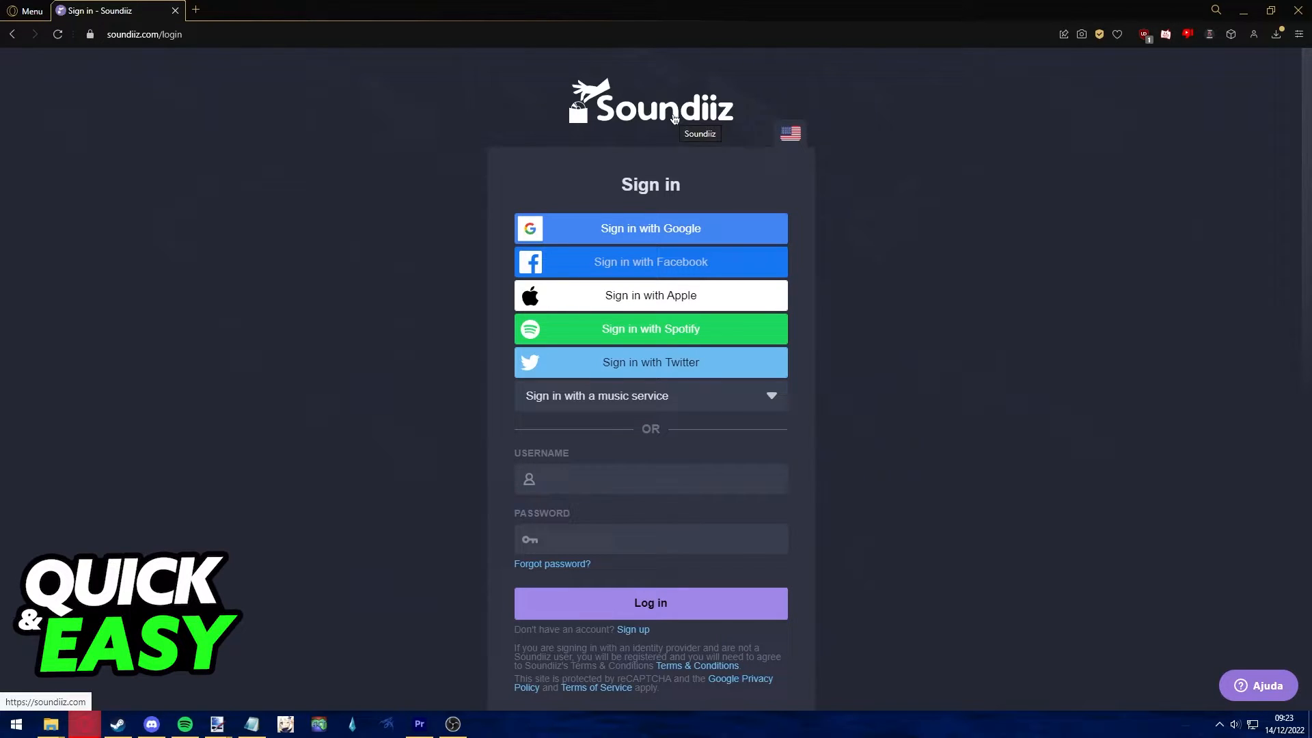
{"action": "mouse_move", "coordinate": [527, 381]}
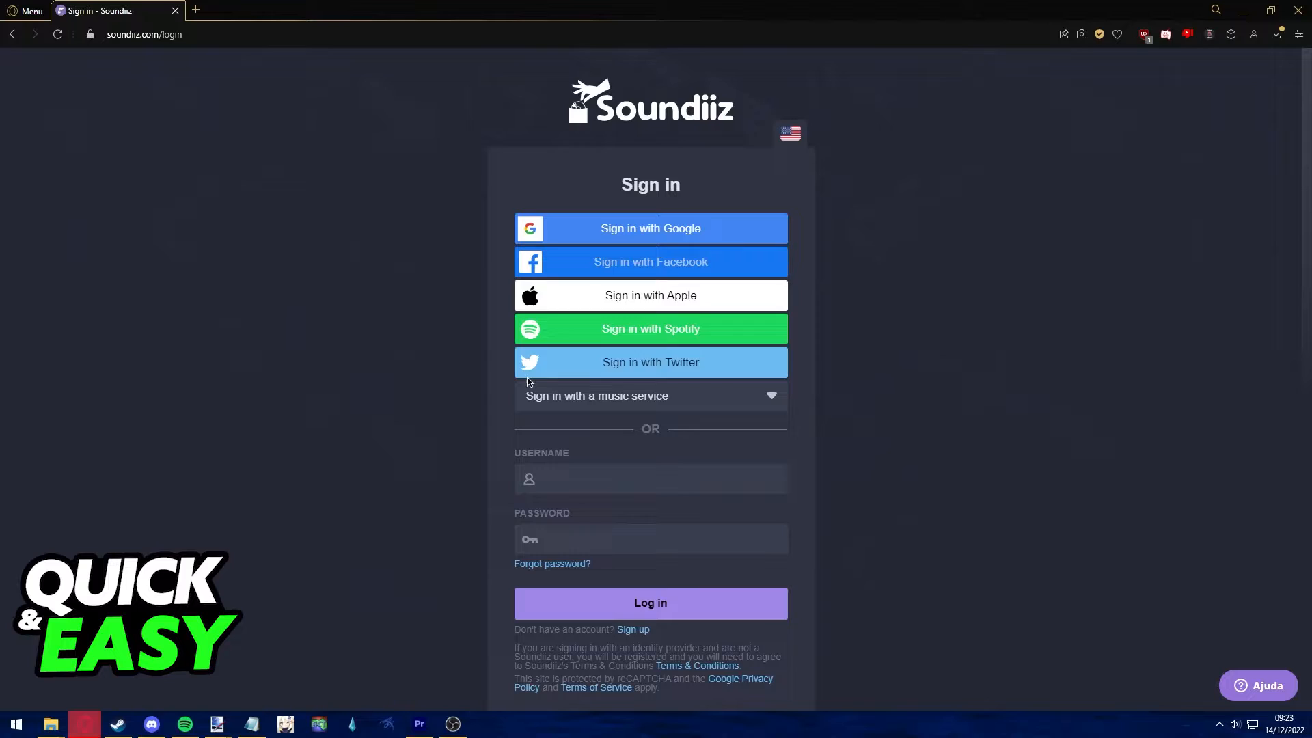
{"action": "mouse_move", "coordinate": [627, 406]}
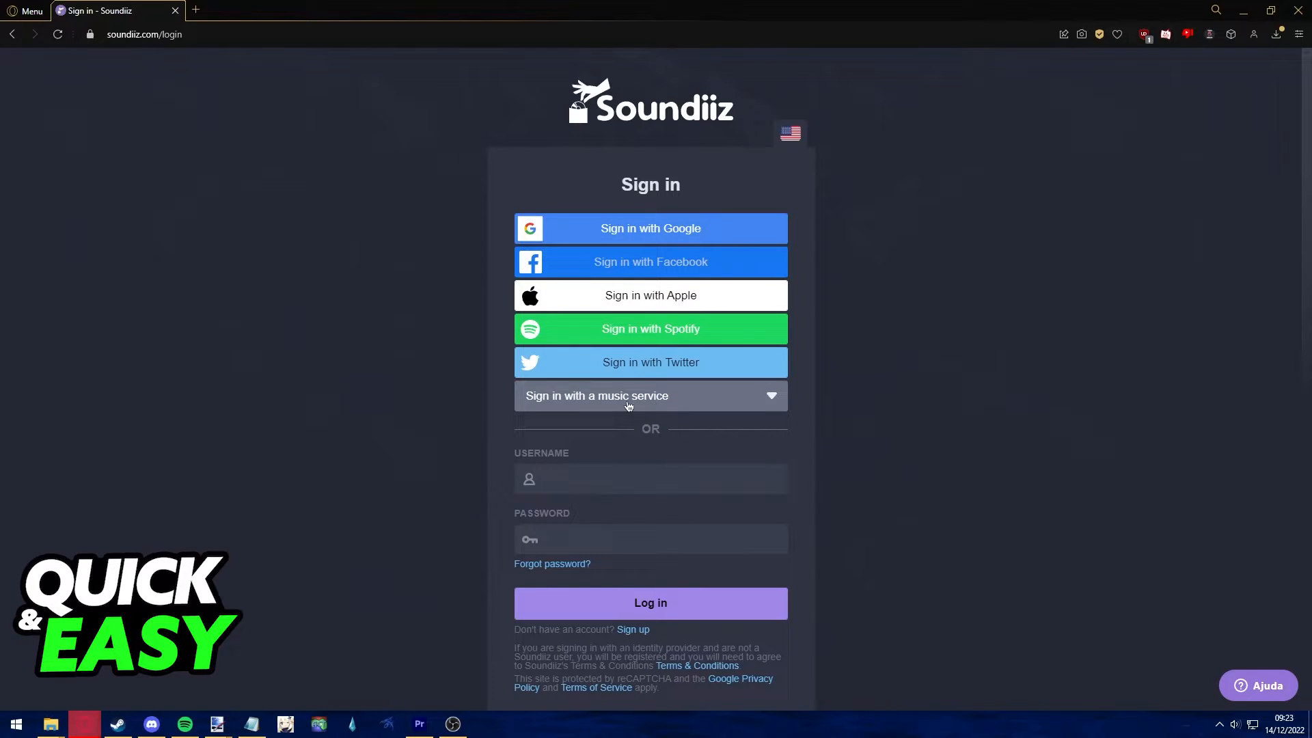
{"action": "mouse_move", "coordinate": [891, 209]}
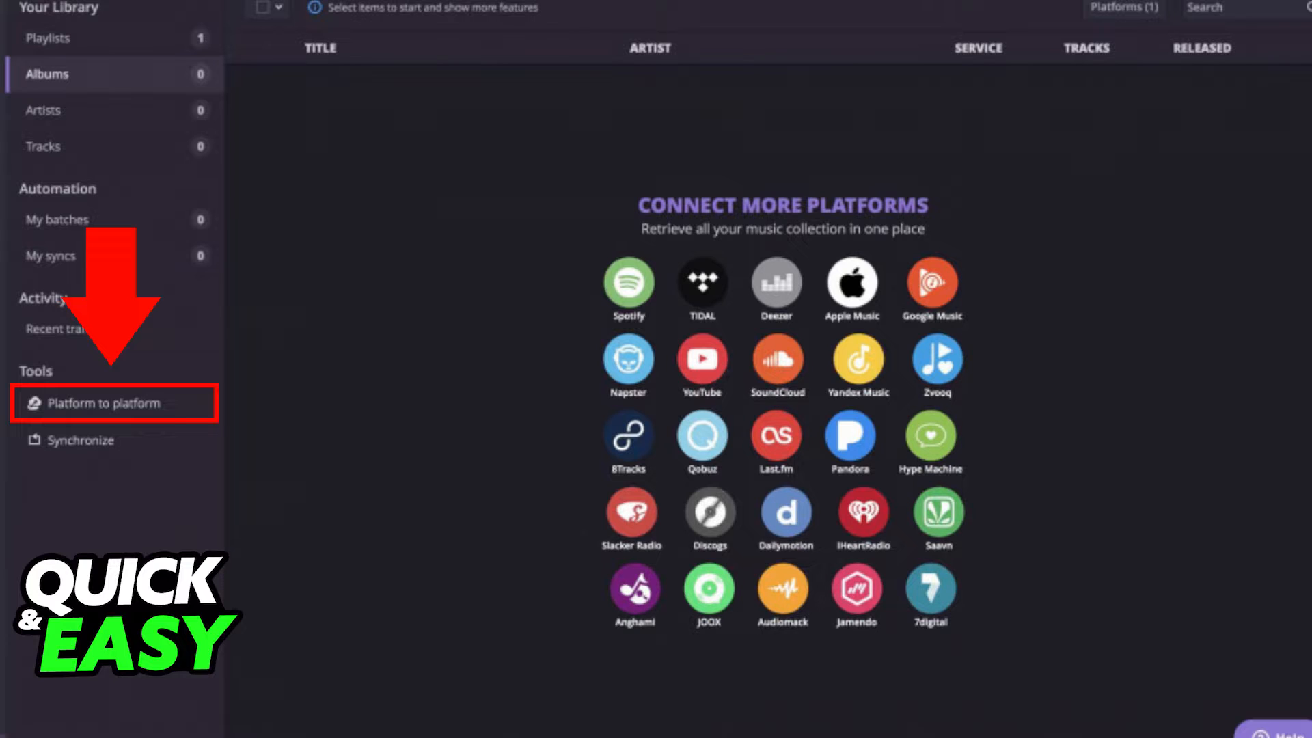
- Start a Platform to platform transfer from Spotify with Playlists, Albums, Artists and Tracks checked
{"action": "left_click", "coordinate": [100, 402]}
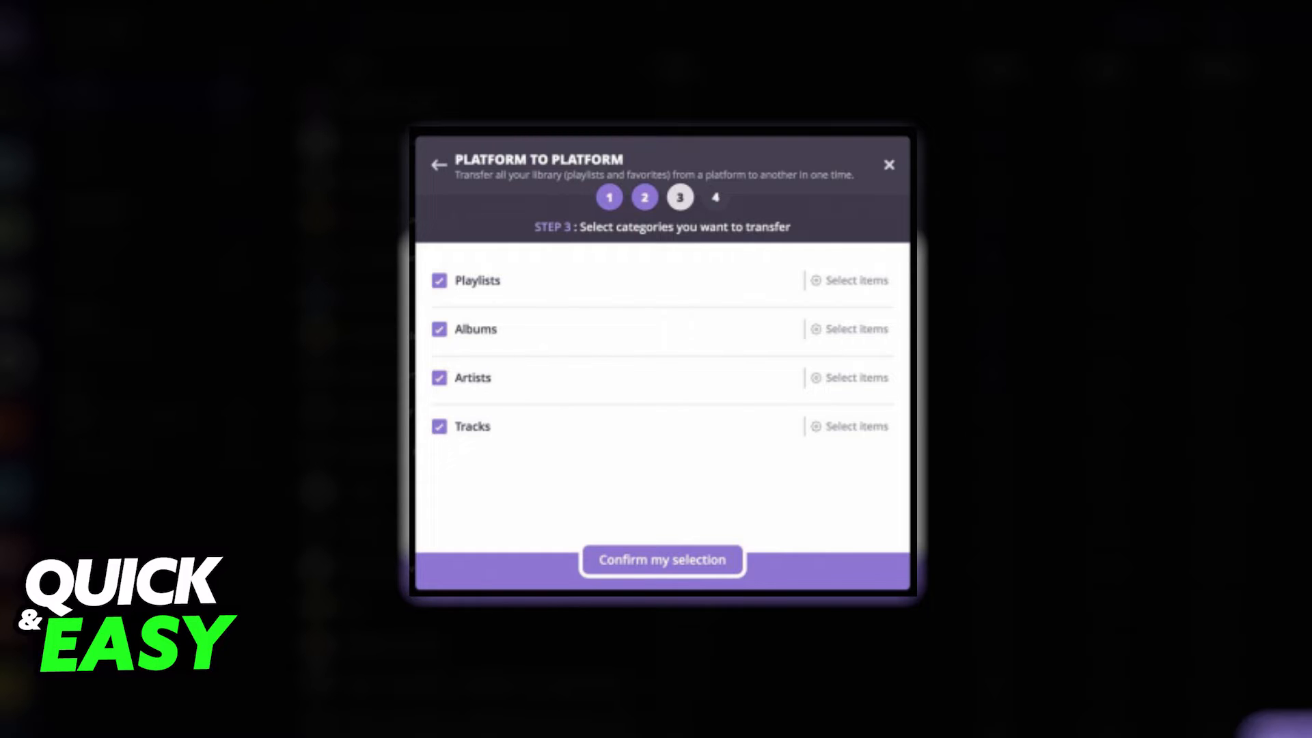
- Confirm the four selected categories and advance to step 4 of the transfer
{"action": "left_click", "coordinate": [661, 559]}
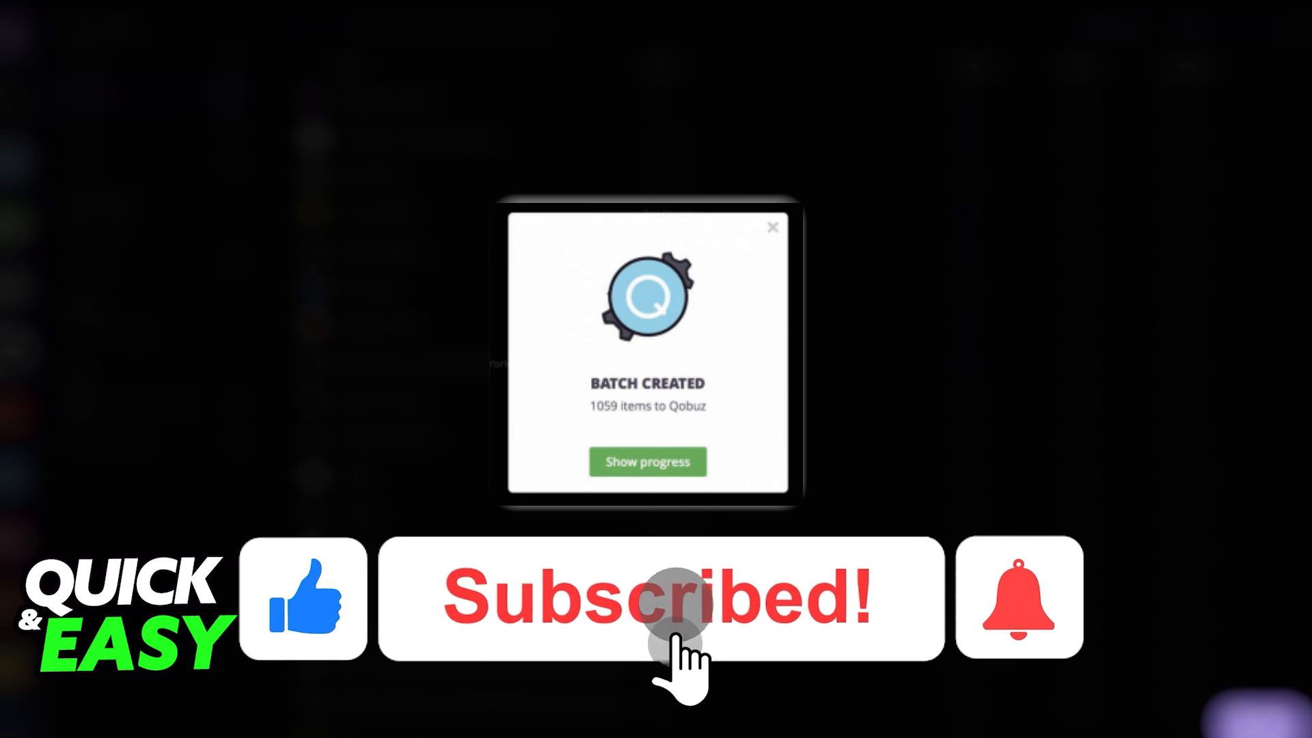
- Create the batch of 1059 items to Qobuz and show its progress
{"action": "left_click", "coordinate": [1018, 597]}
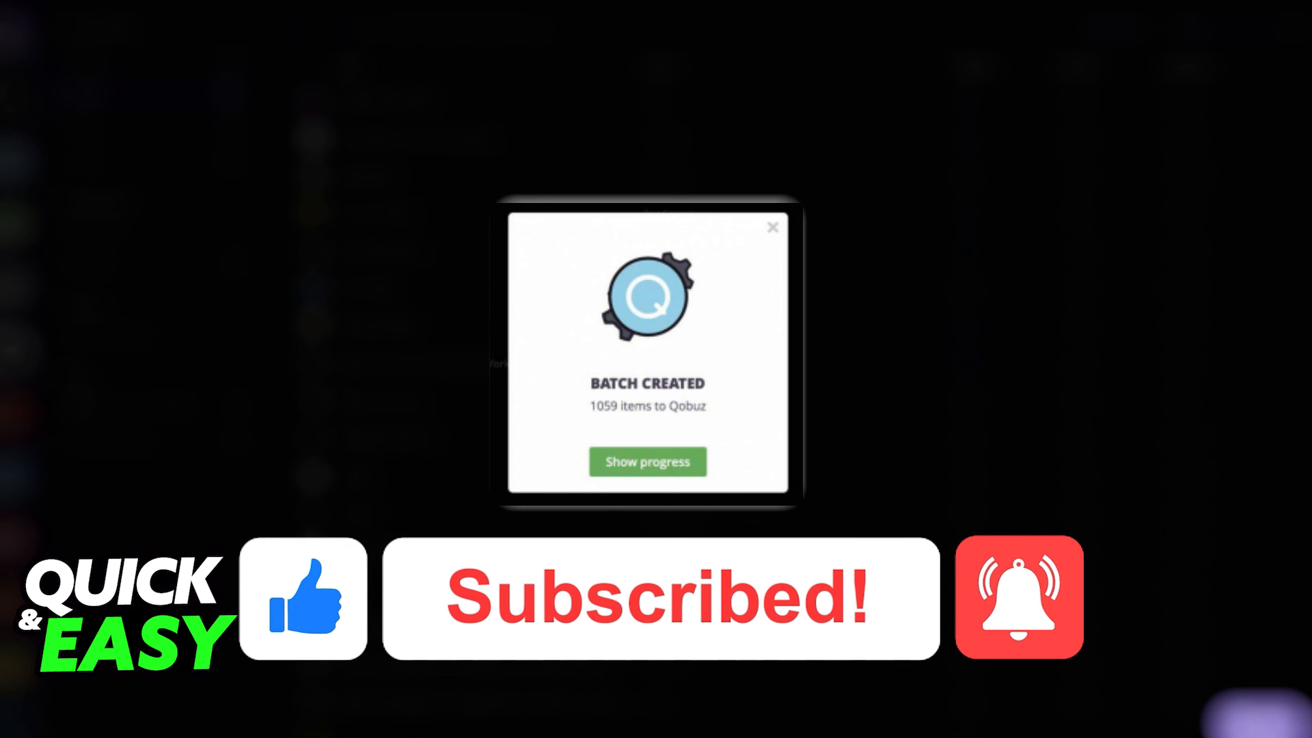